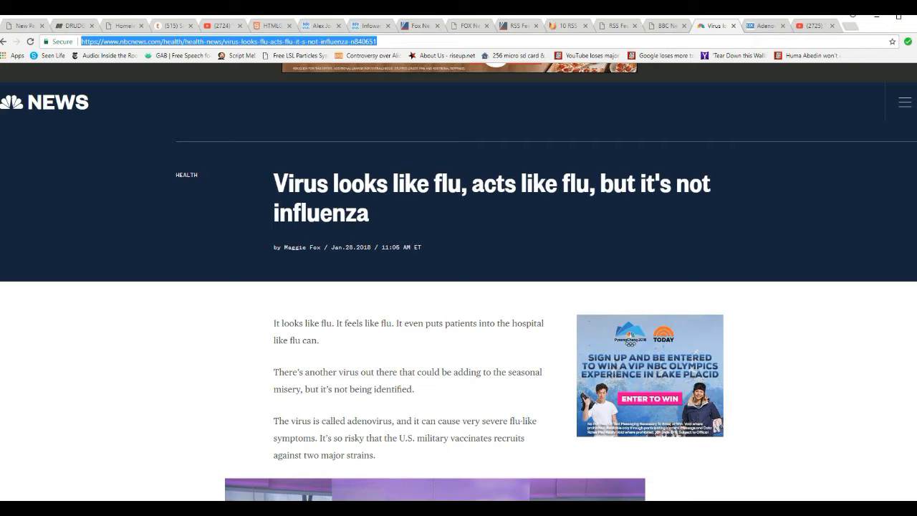
Scroll the NBC News adenovirus article past its opening paragraphs to the child sniffles video
{"action": "scroll", "scroll_direction": "down", "scroll_amount": 3}
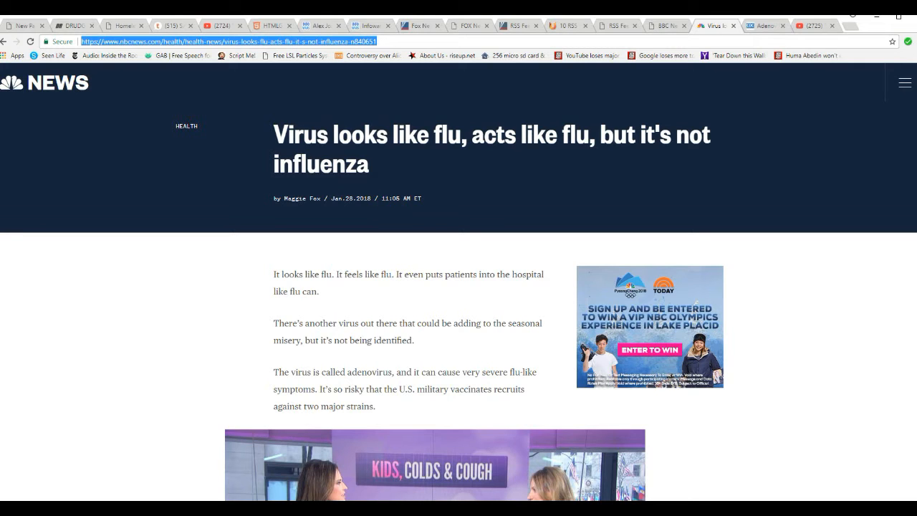
{"action": "scroll", "scroll_direction": "down", "scroll_amount": 3}
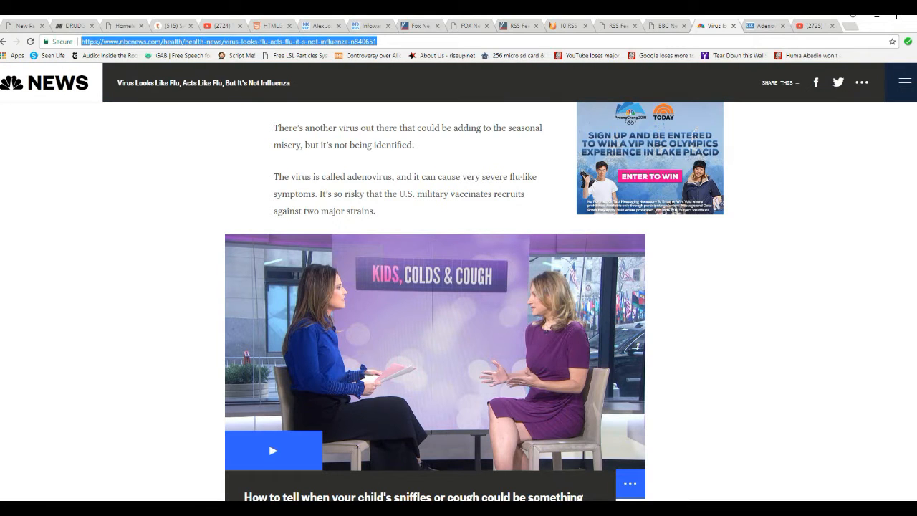
{"action": "scroll", "scroll_direction": "down", "scroll_amount": 3}
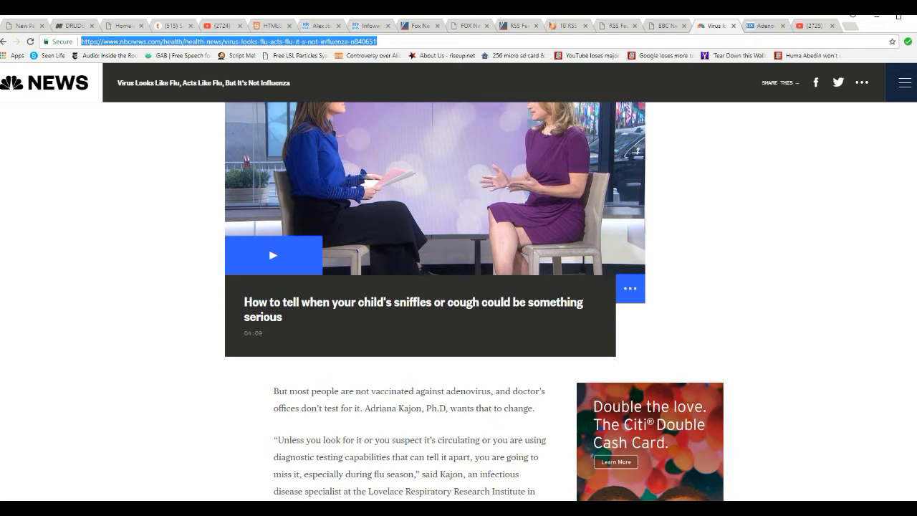
{"action": "scroll", "scroll_direction": "down", "scroll_amount": 3}
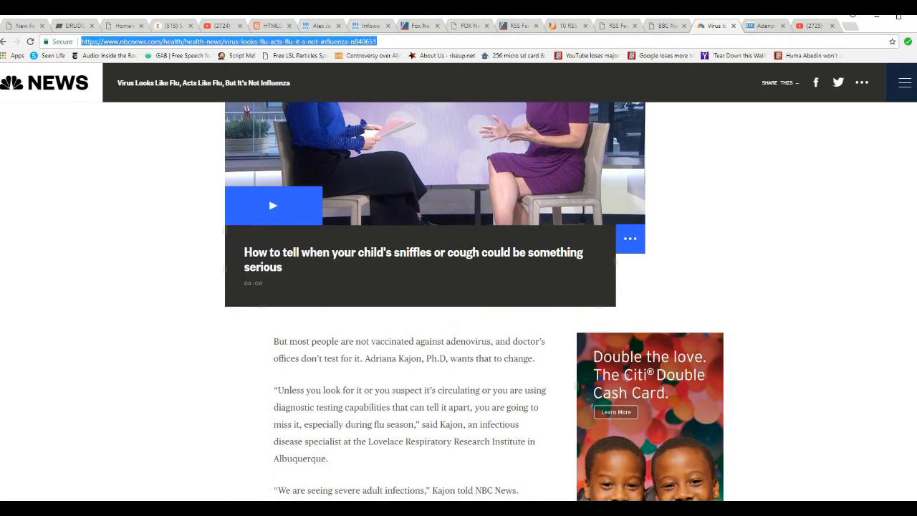
Scroll through the expert quotes to the paragraph on adenovirus symptoms and its 52 strains
{"action": "scroll", "scroll_direction": "down", "scroll_amount": 3}
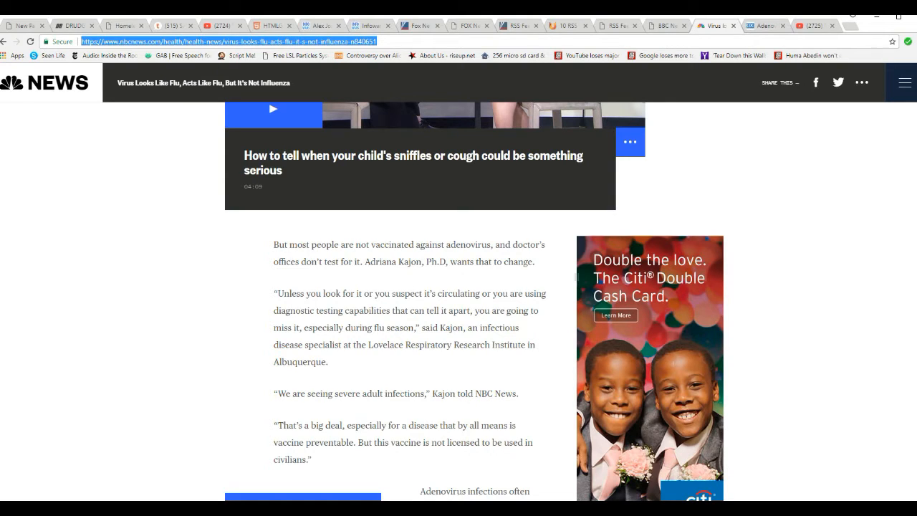
{"action": "scroll", "scroll_direction": "down", "scroll_amount": 3}
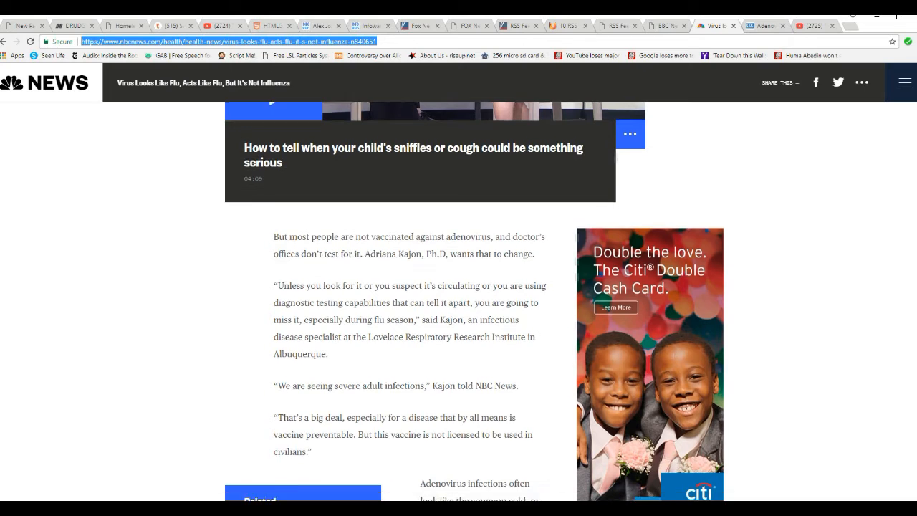
{"action": "scroll", "scroll_direction": "down", "scroll_amount": 3}
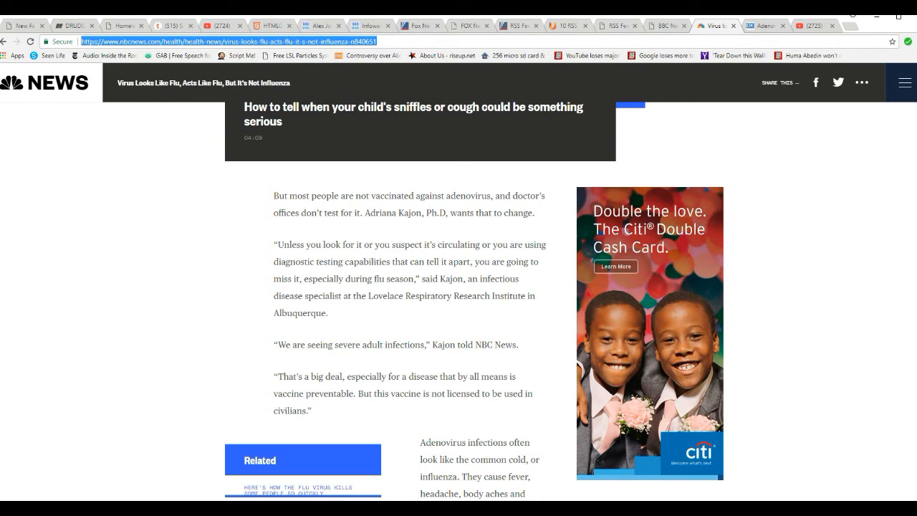
{"action": "scroll", "scroll_direction": "down", "scroll_amount": 3}
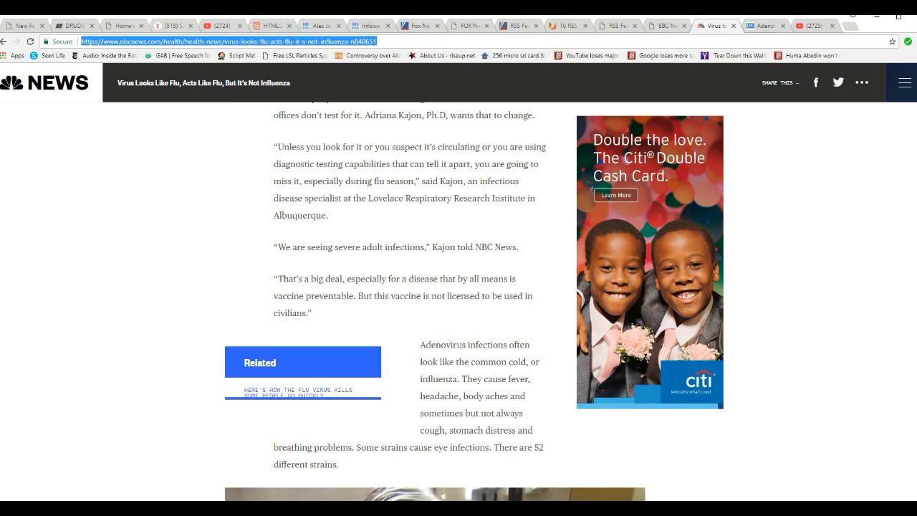
{"action": "scroll", "scroll_direction": "down", "scroll_amount": 3}
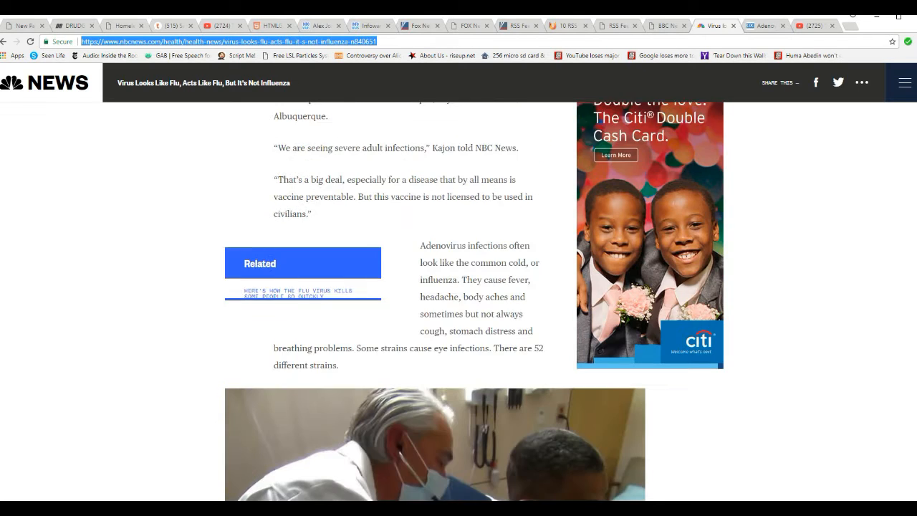
{"action": "scroll", "scroll_direction": "down", "scroll_amount": 3}
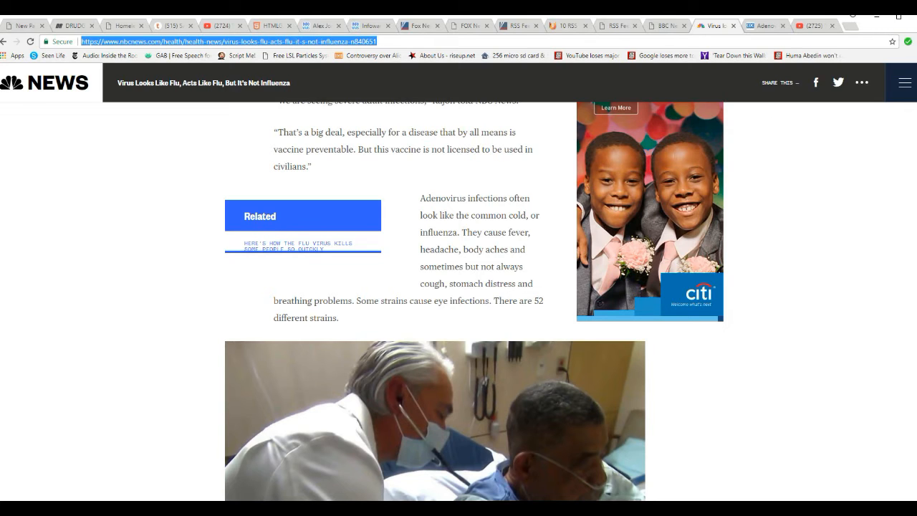
Scroll past the flu-season video to the Rochester and Connecticut severe-case accounts
{"action": "scroll", "scroll_direction": "down", "scroll_amount": 3}
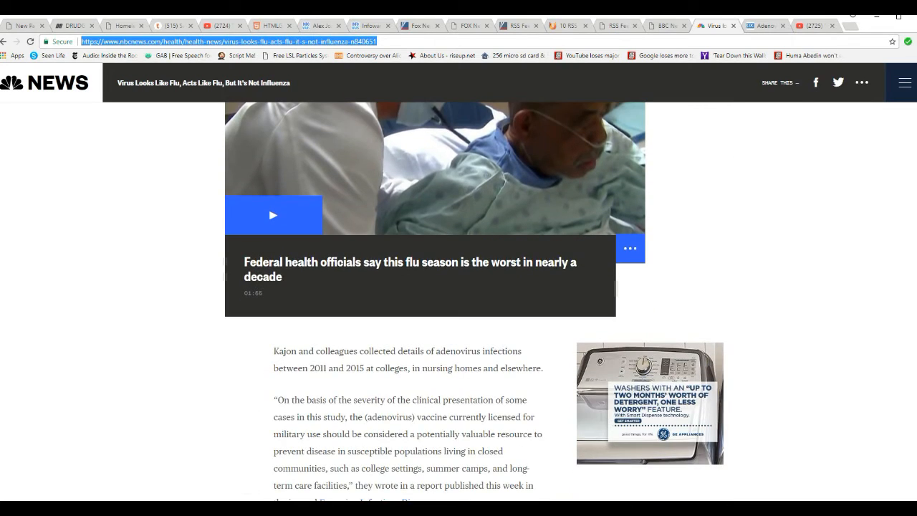
{"action": "scroll", "scroll_direction": "down", "scroll_amount": 3}
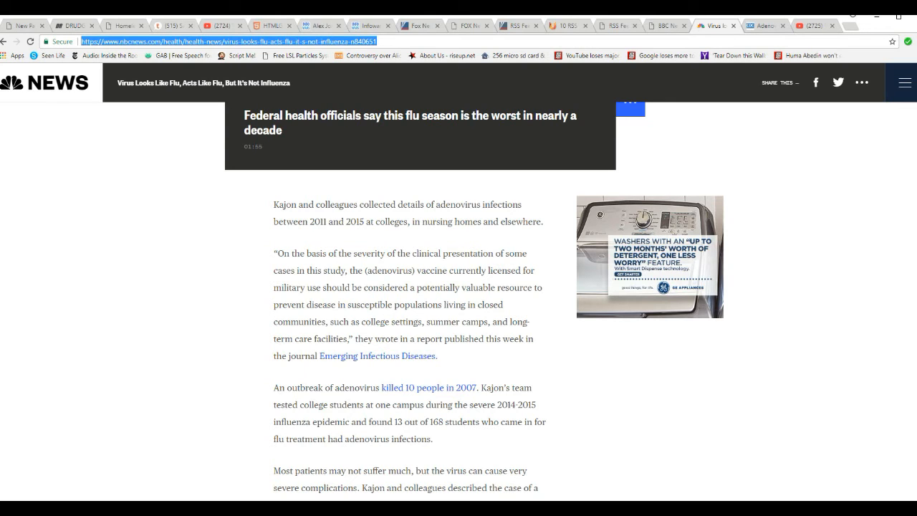
{"action": "scroll", "scroll_direction": "down", "scroll_amount": 3}
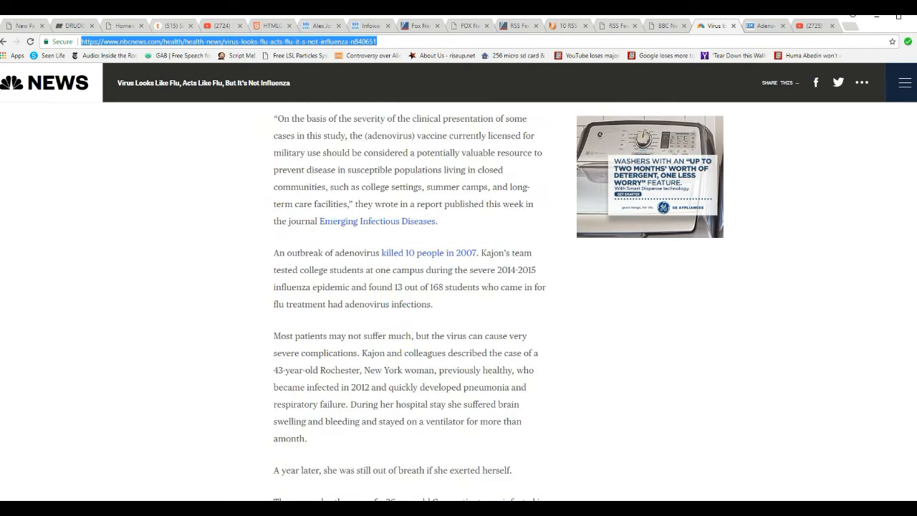
{"action": "scroll", "scroll_direction": "down", "scroll_amount": 3}
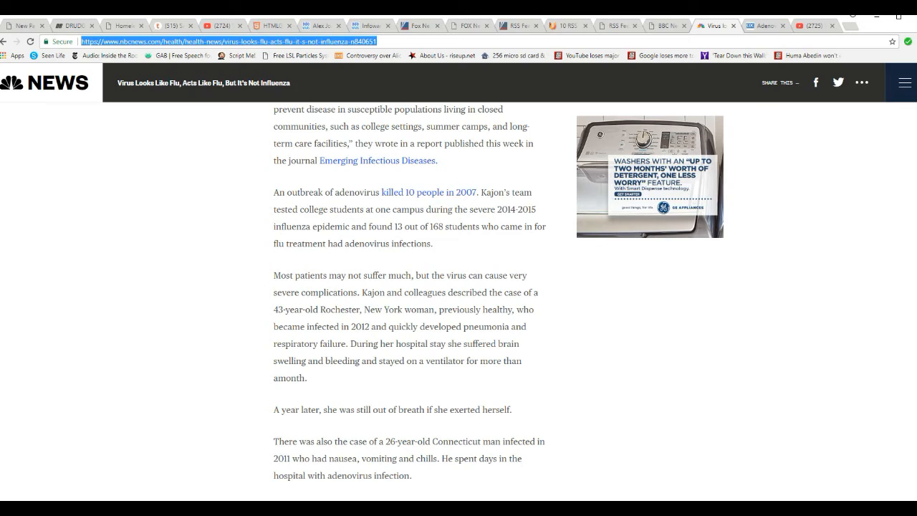
Switch to the CDC Adenoviruses tab and scroll to the symptoms list of common cold, fever and pink eye
{"action": "left_click", "coordinate": [767, 26]}
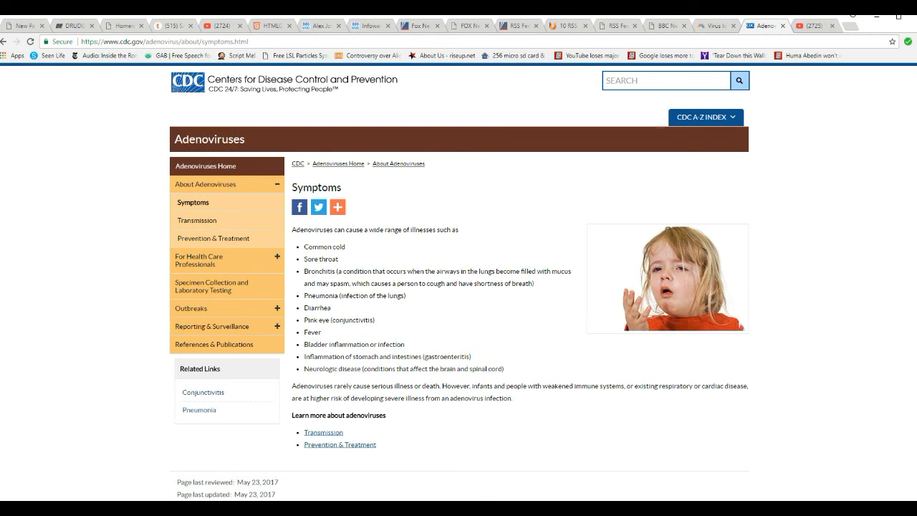
{"action": "scroll", "scroll_direction": "down", "scroll_amount": 3}
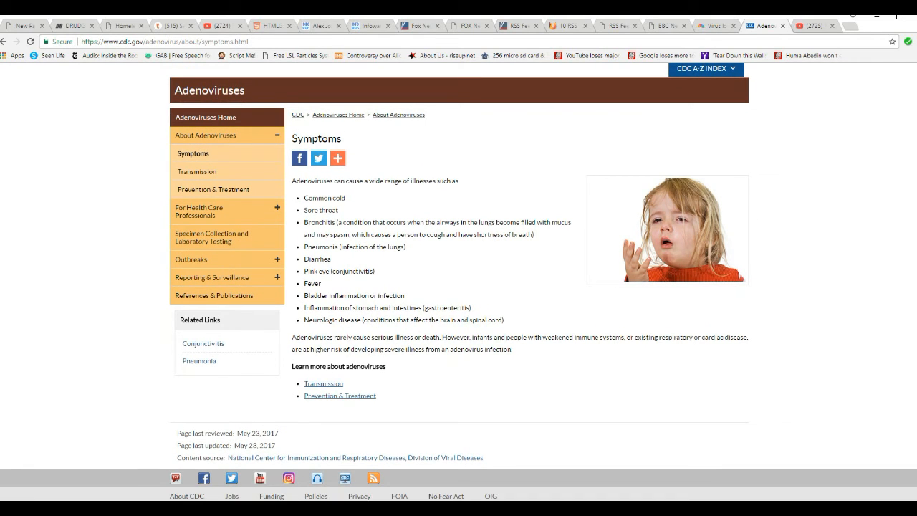